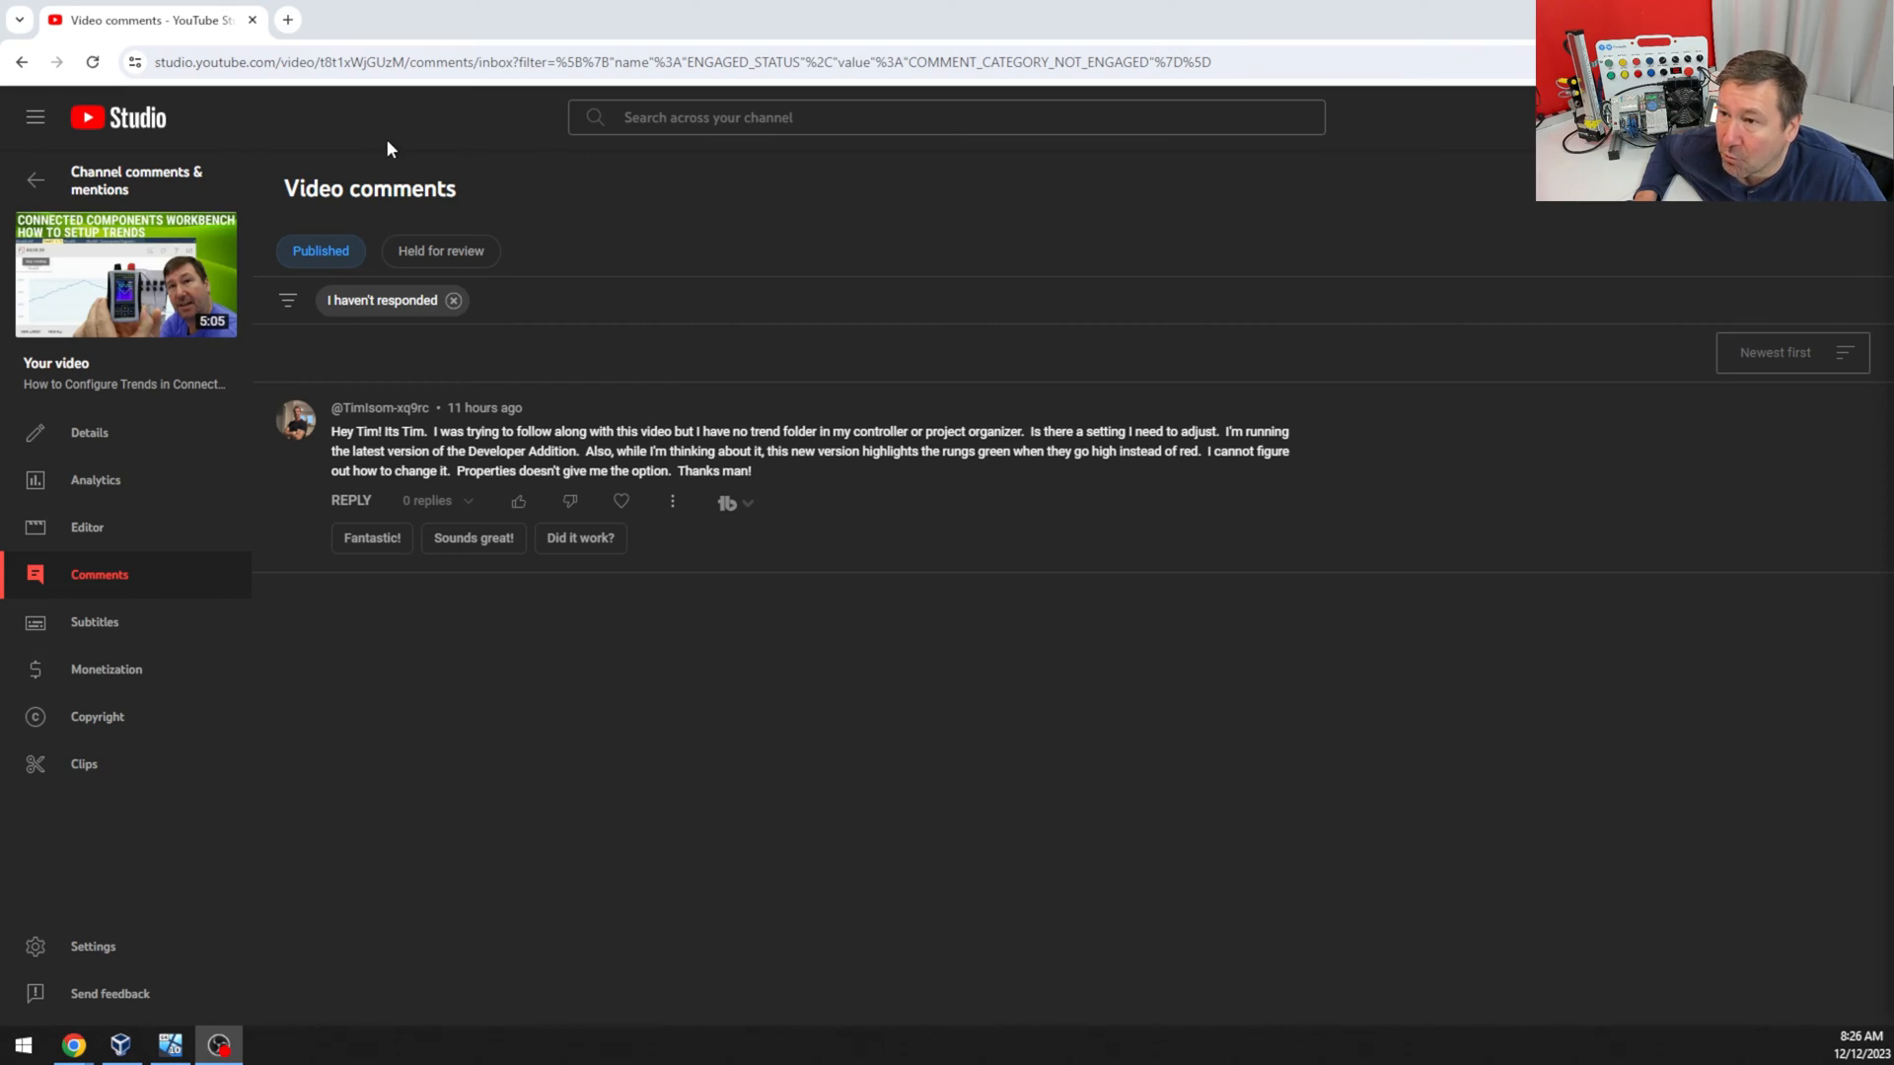
mouse_move(671, 254)
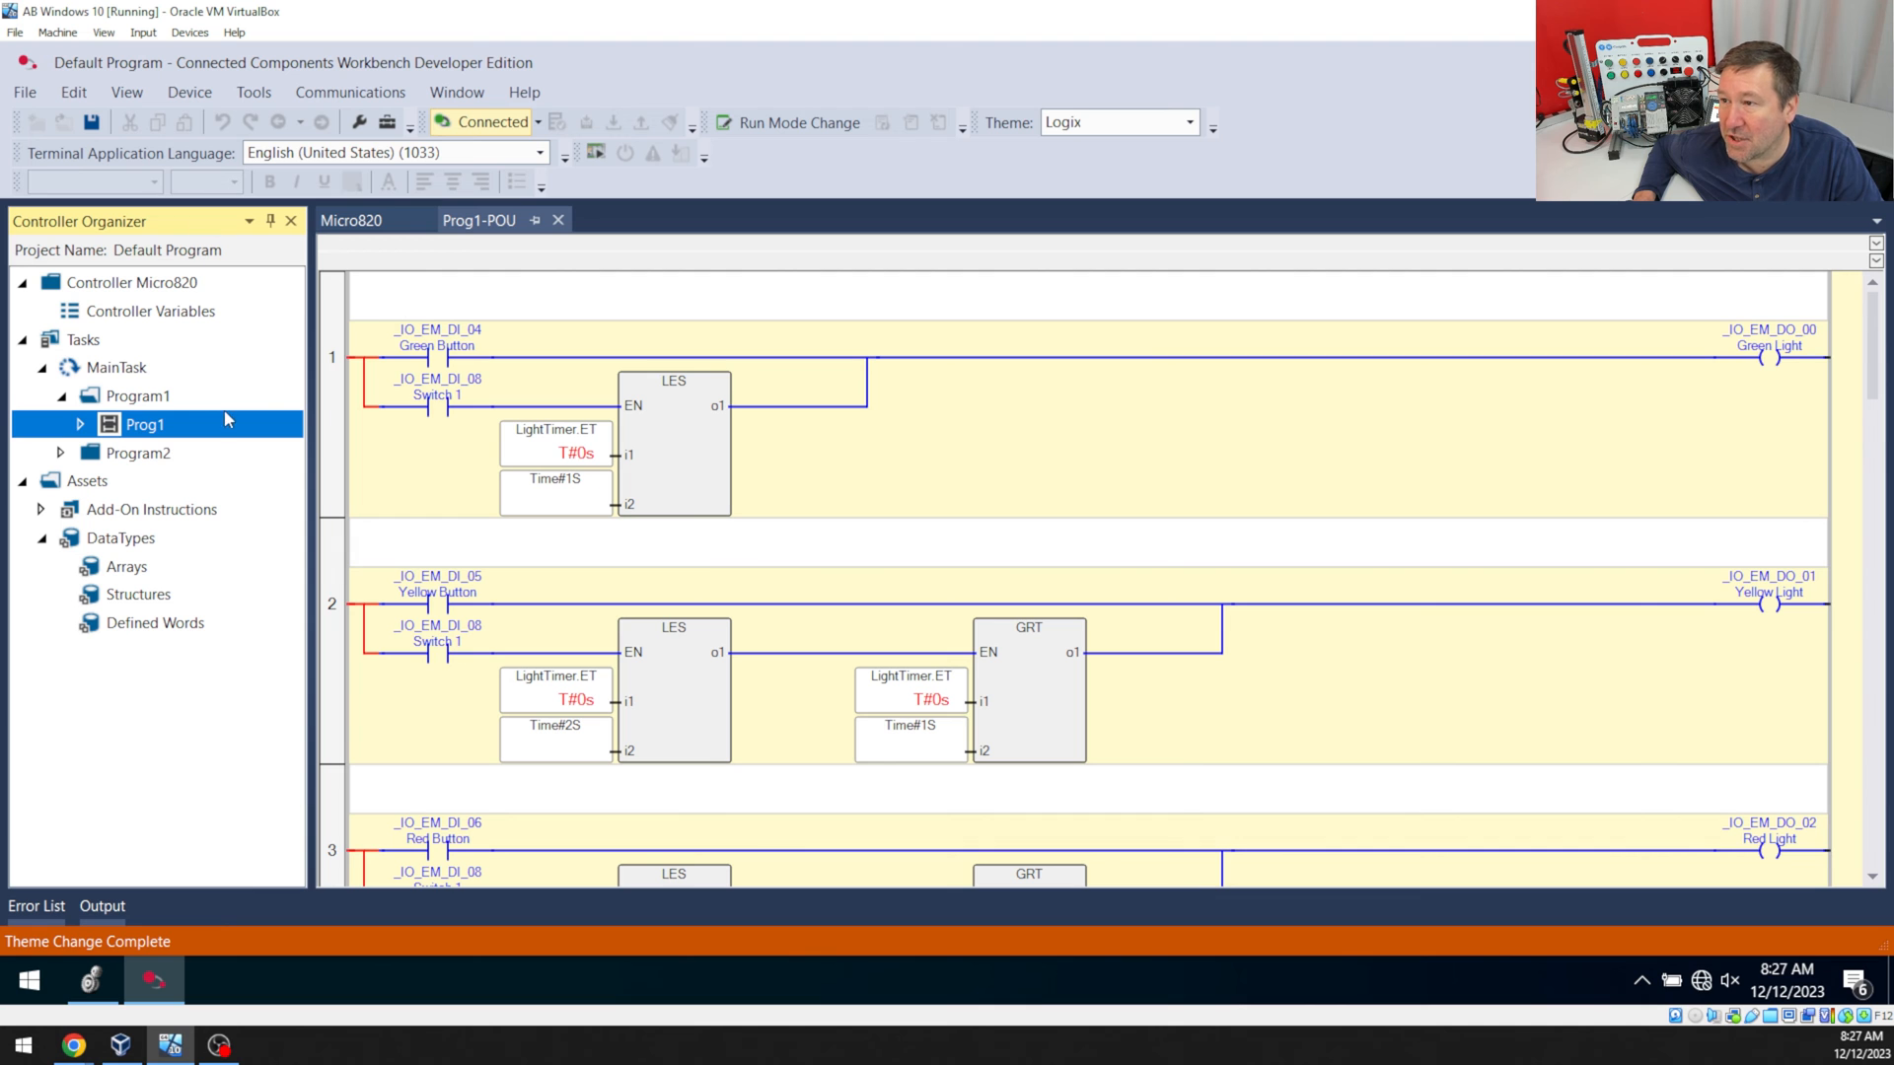
mouse_move(456, 92)
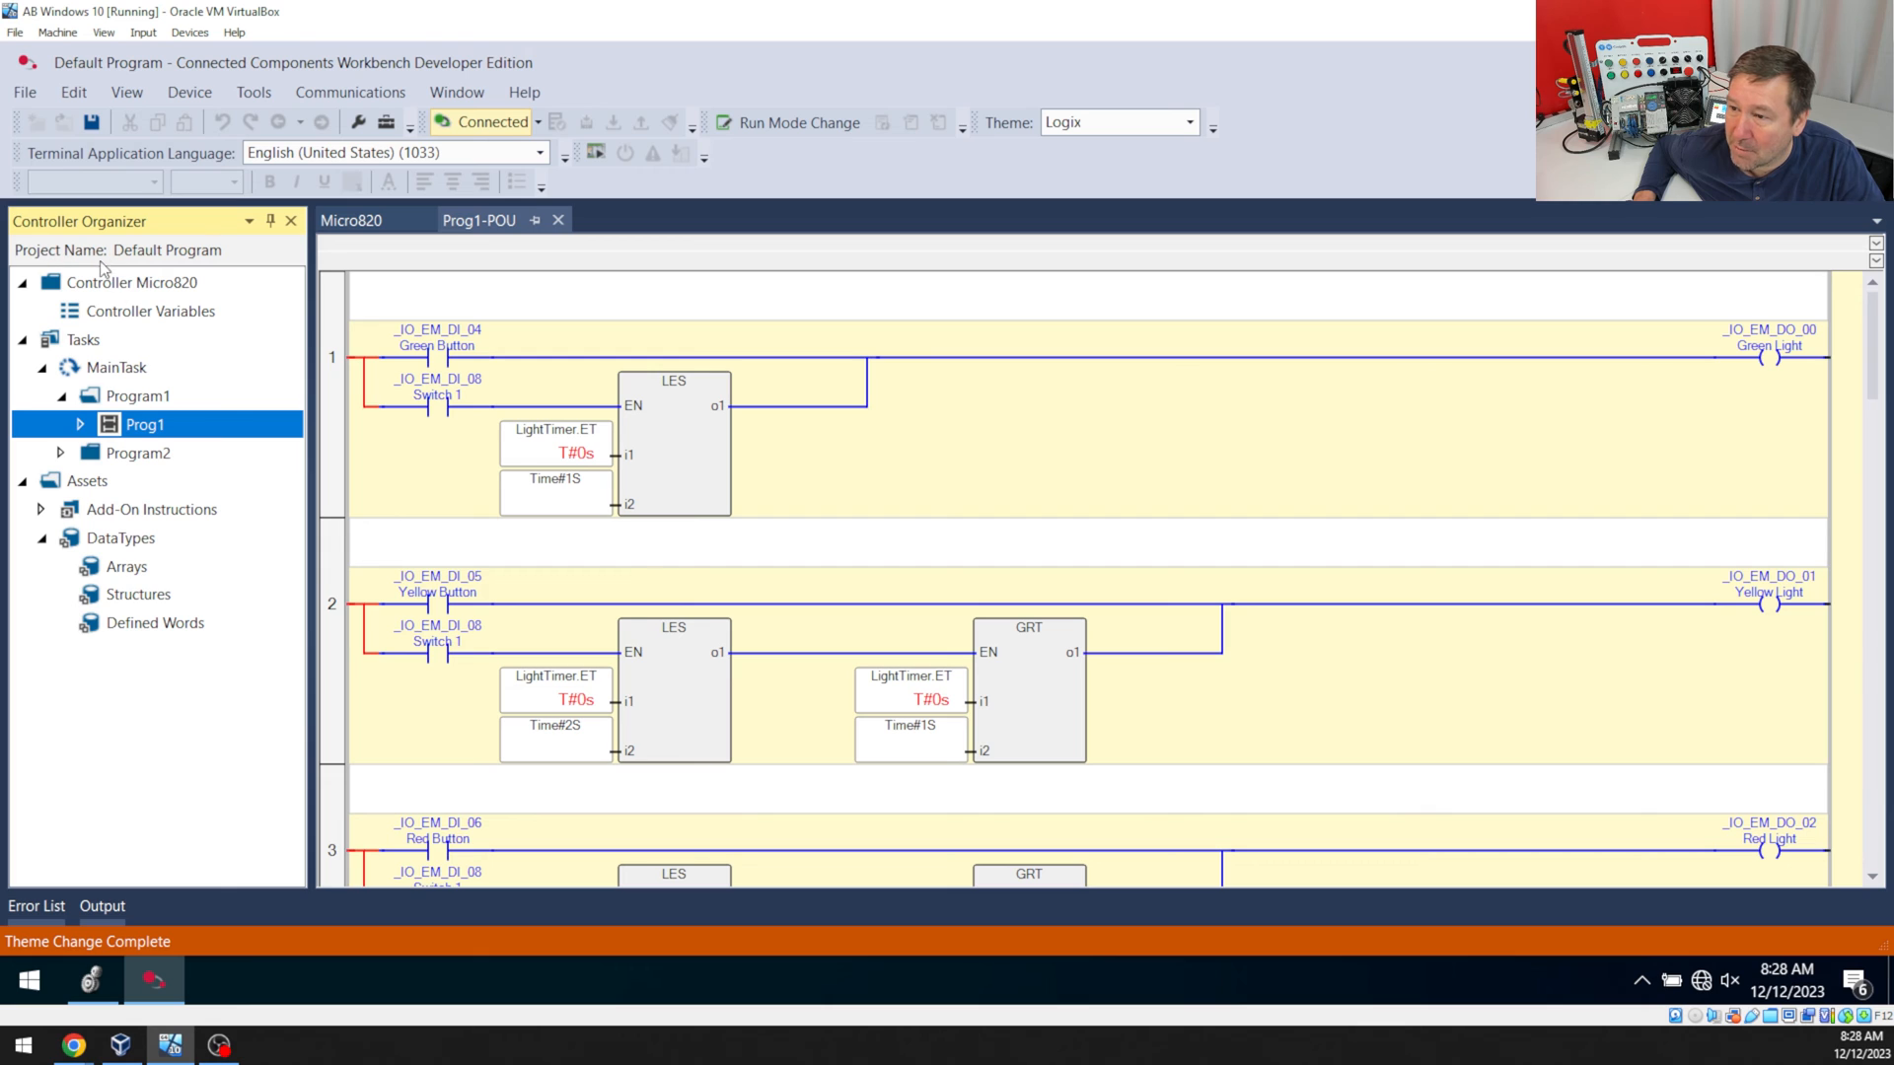
mouse_move(159, 687)
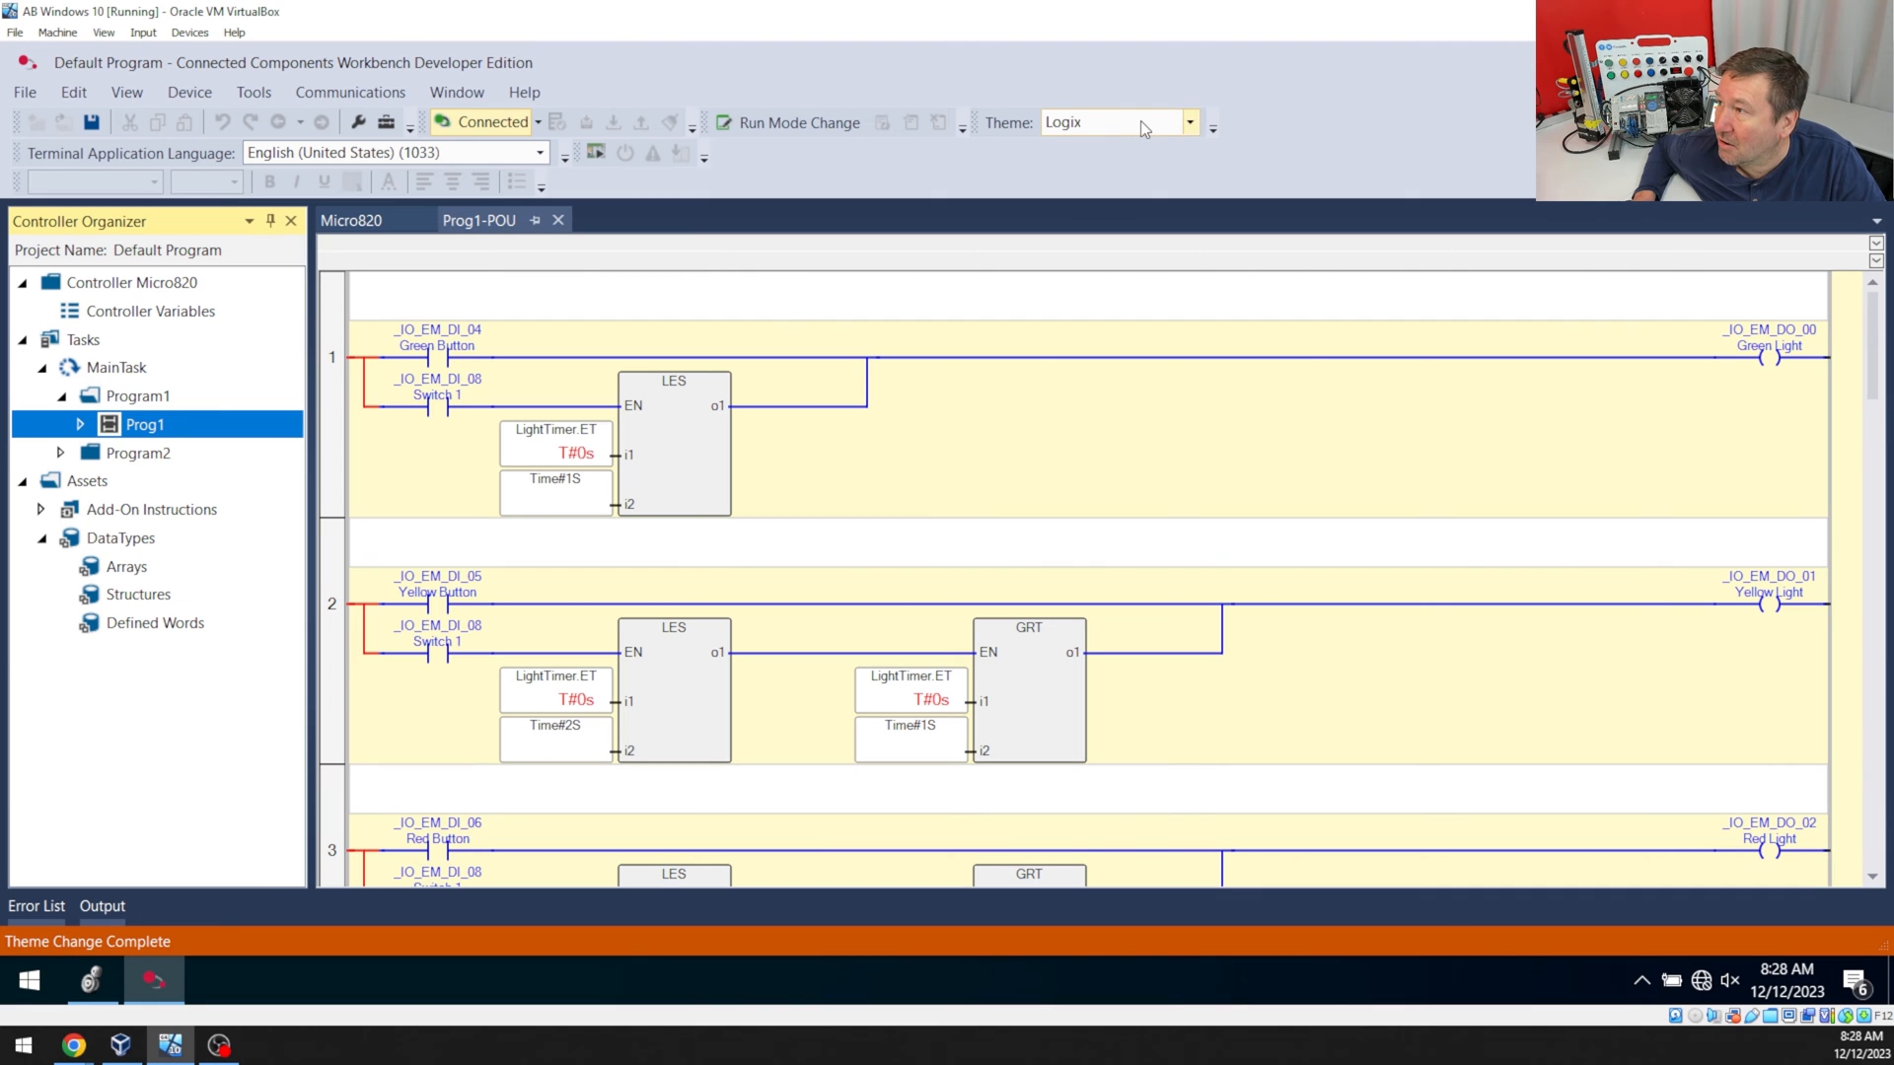
Choose the Default theme from the toolbar Theme list, then select the PV800_App1 PanelView device.
click(1188, 120)
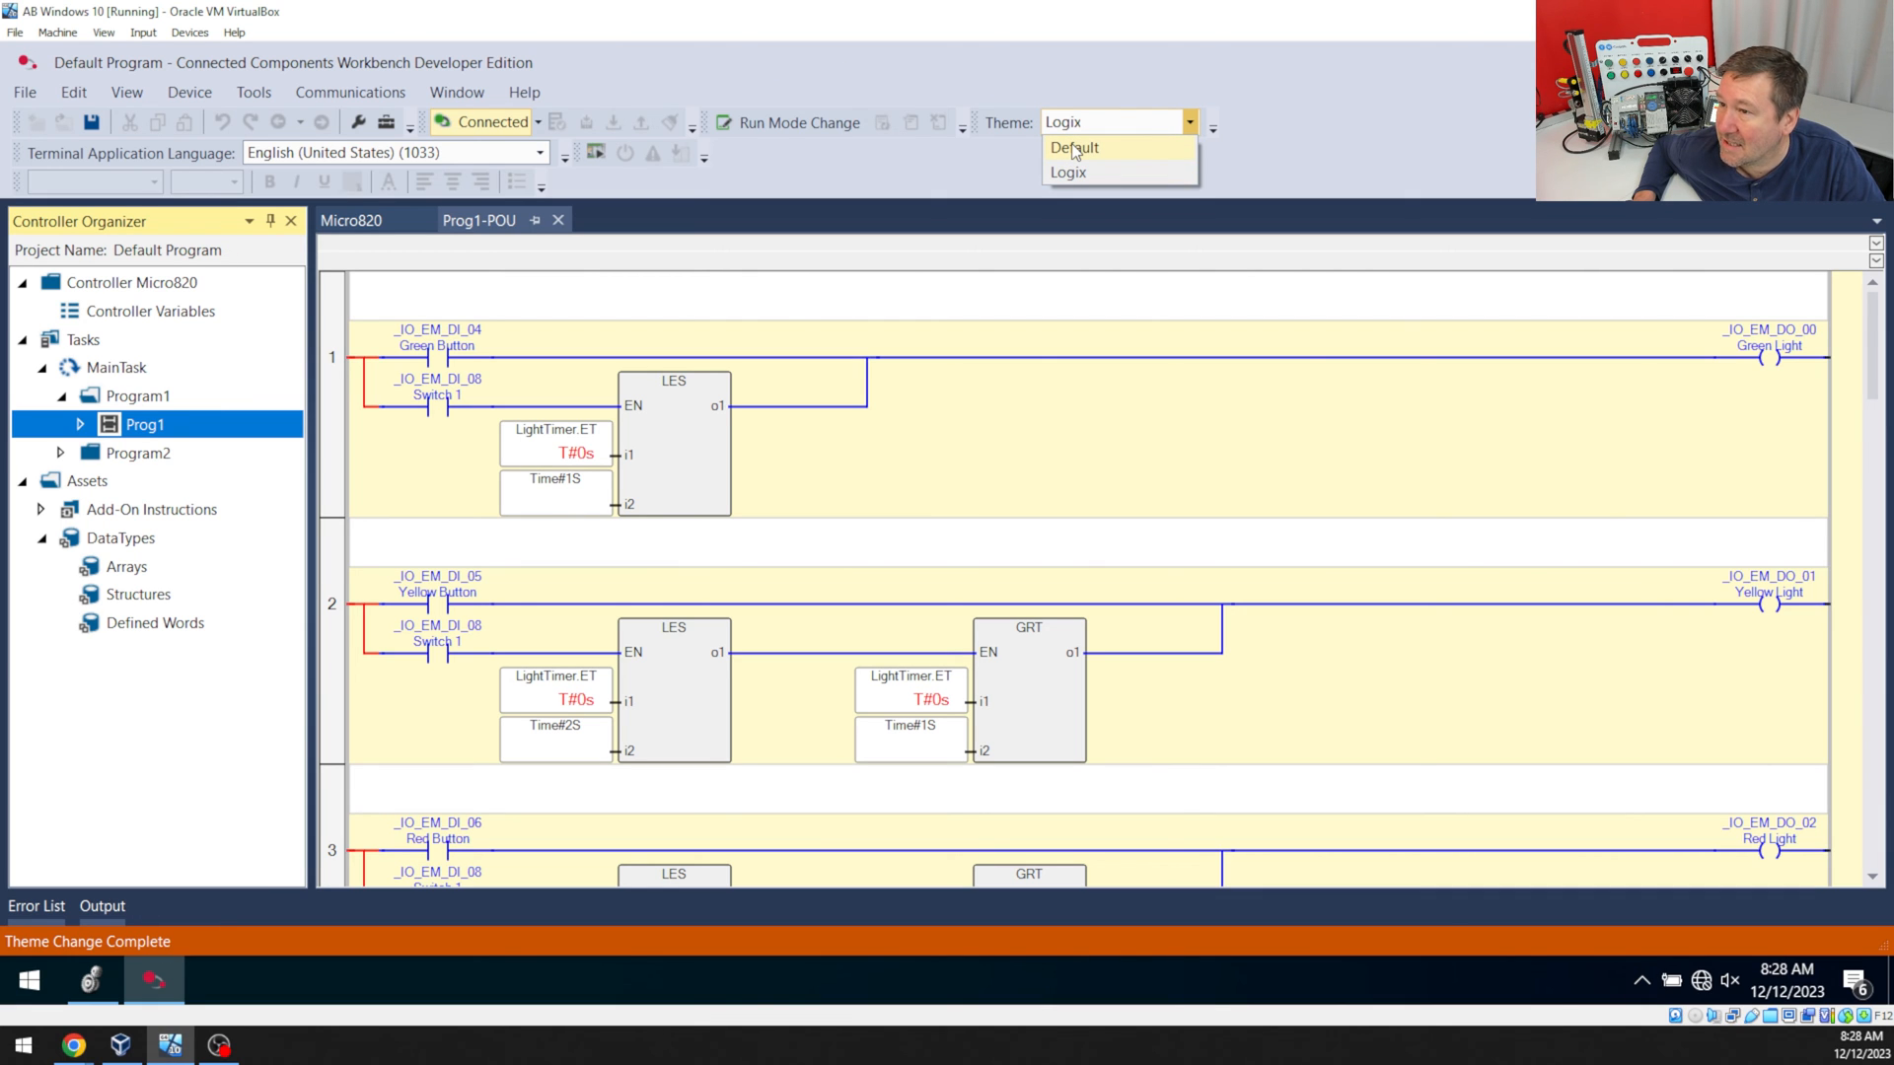
click(1072, 147)
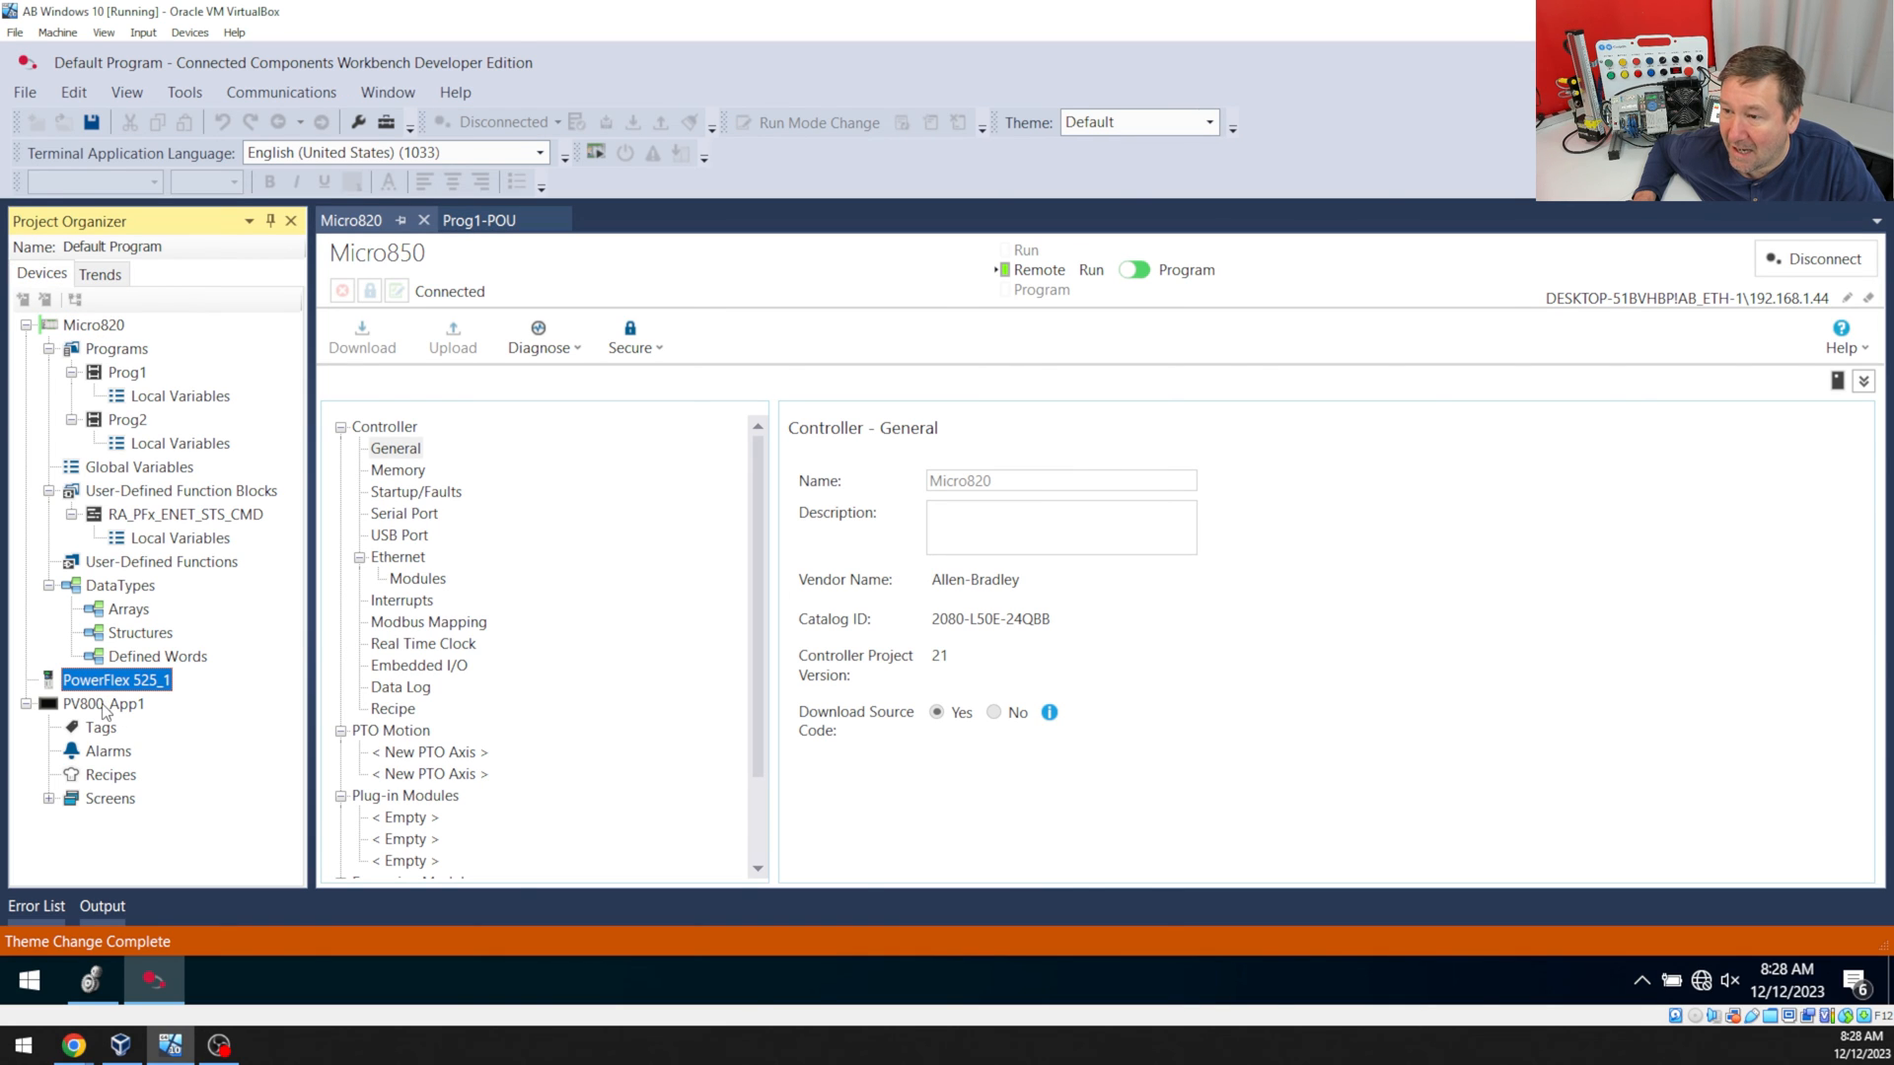
click(103, 704)
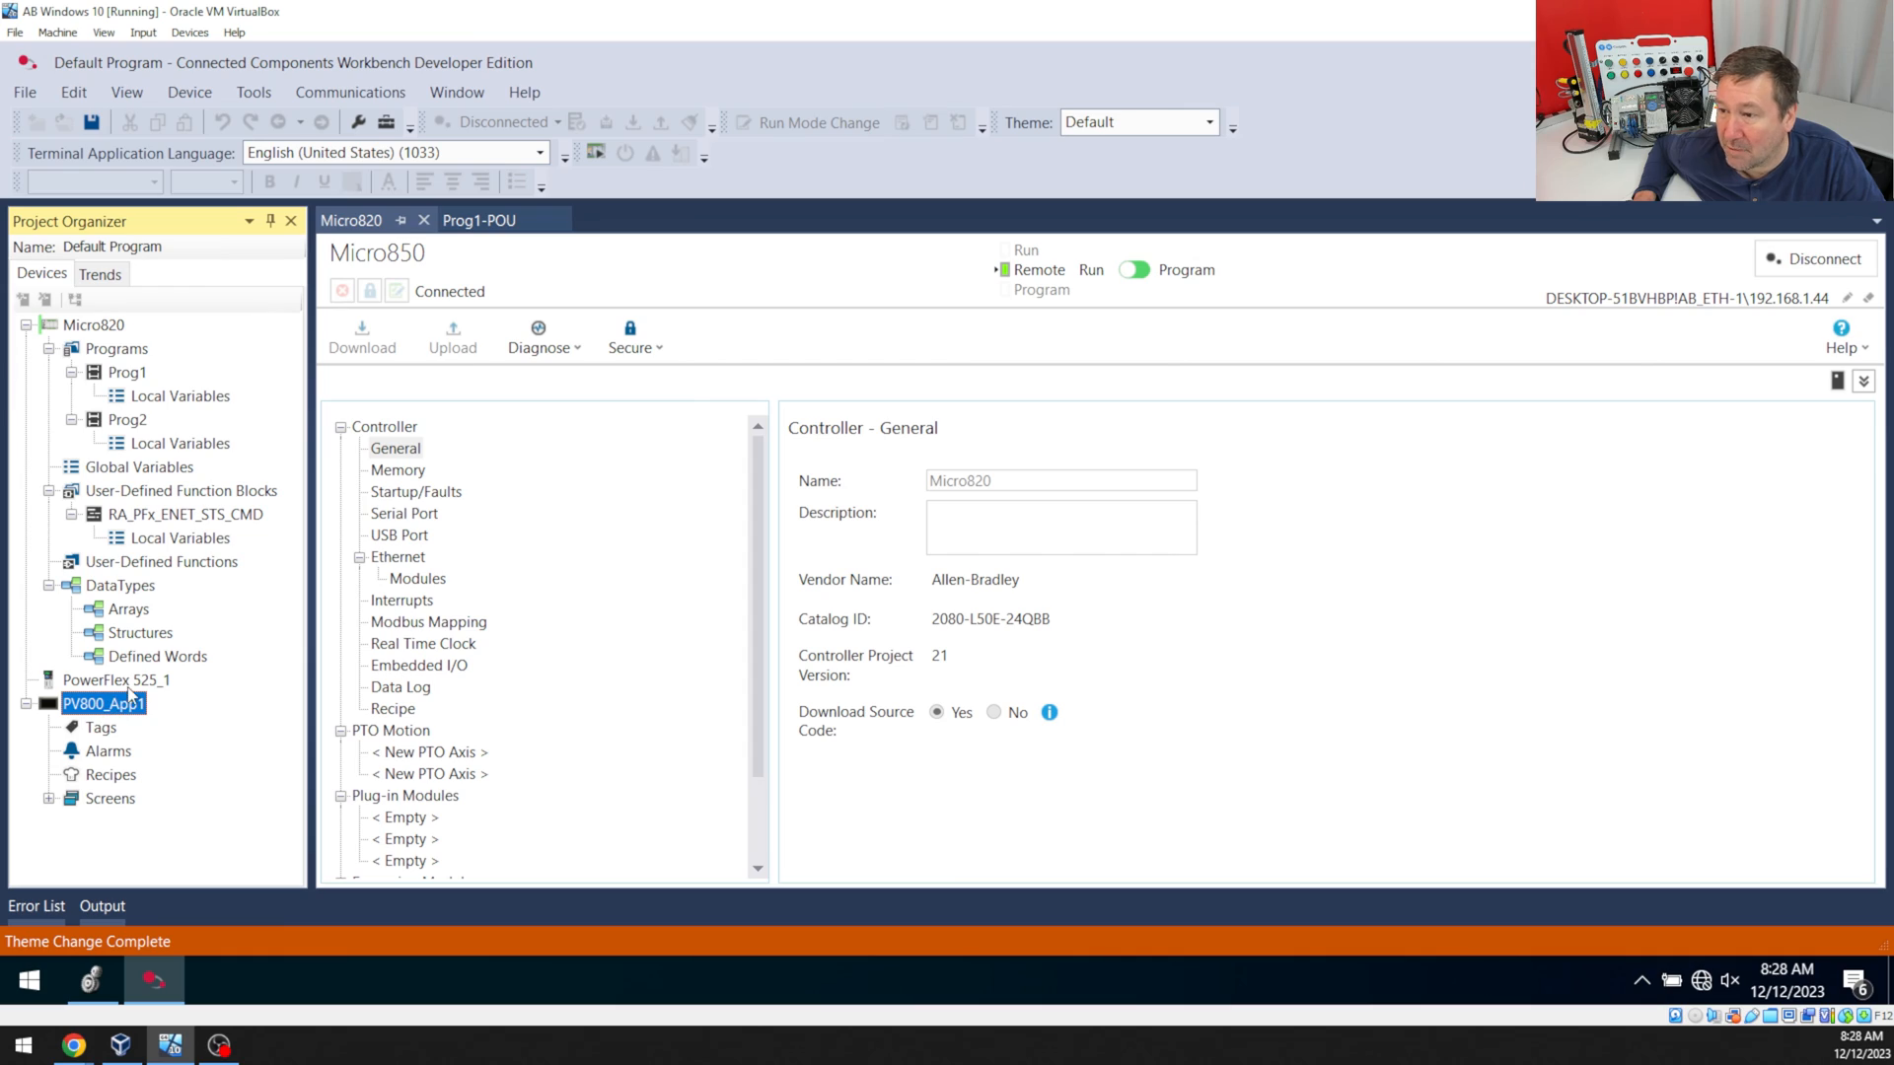